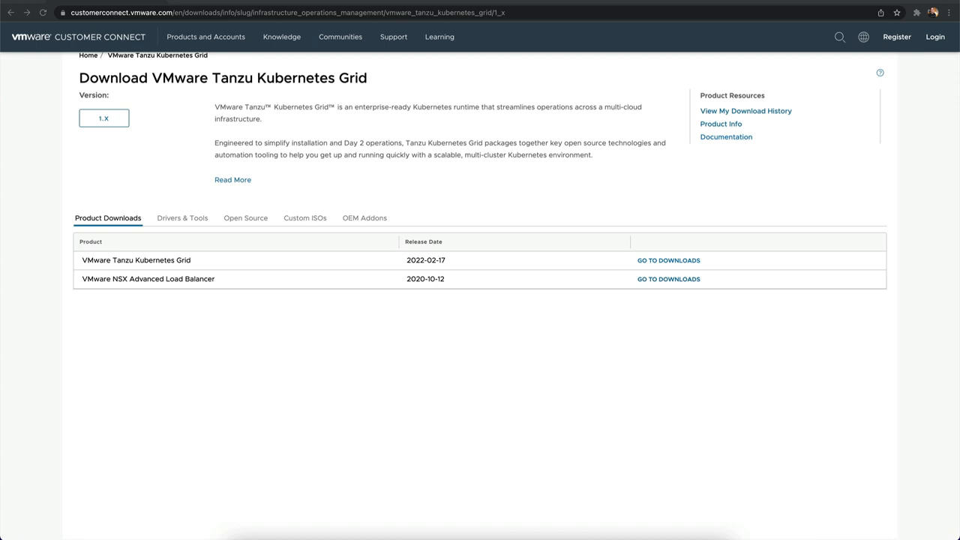
pyautogui.moveTo(600, 204)
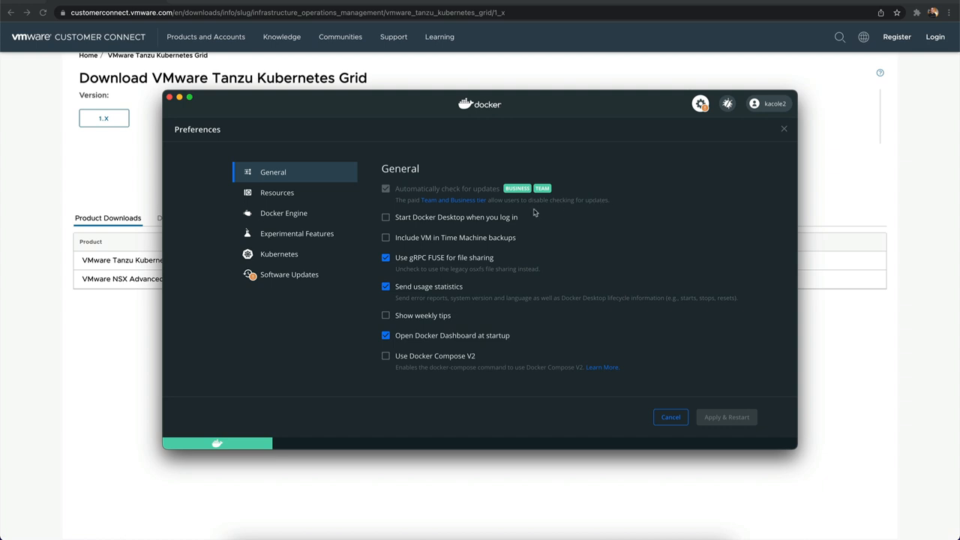
# Step: Go to the VMware Tanzu Kubernetes Grid 1.5.1 downloads listing the Tanzu CLI bundles
pyautogui.click(276, 192)
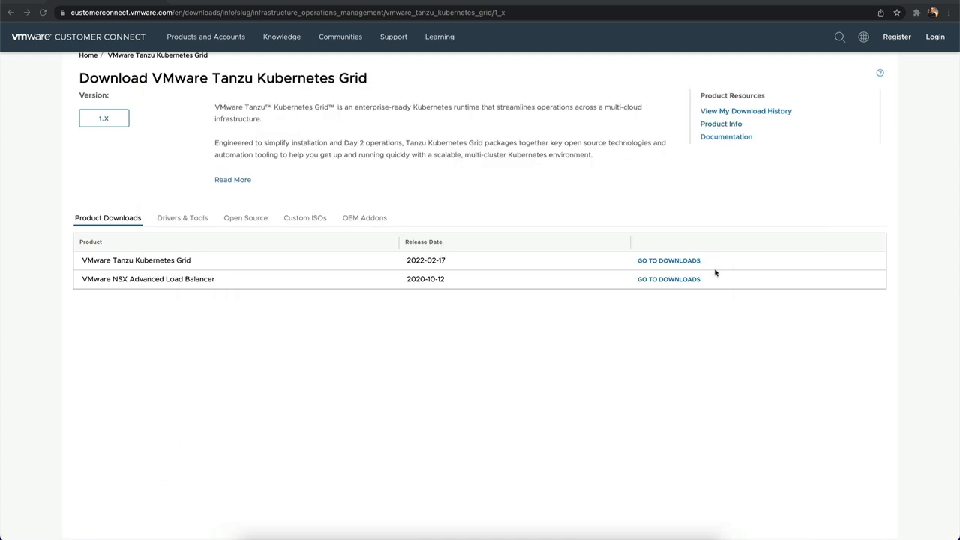
pyautogui.click(669, 261)
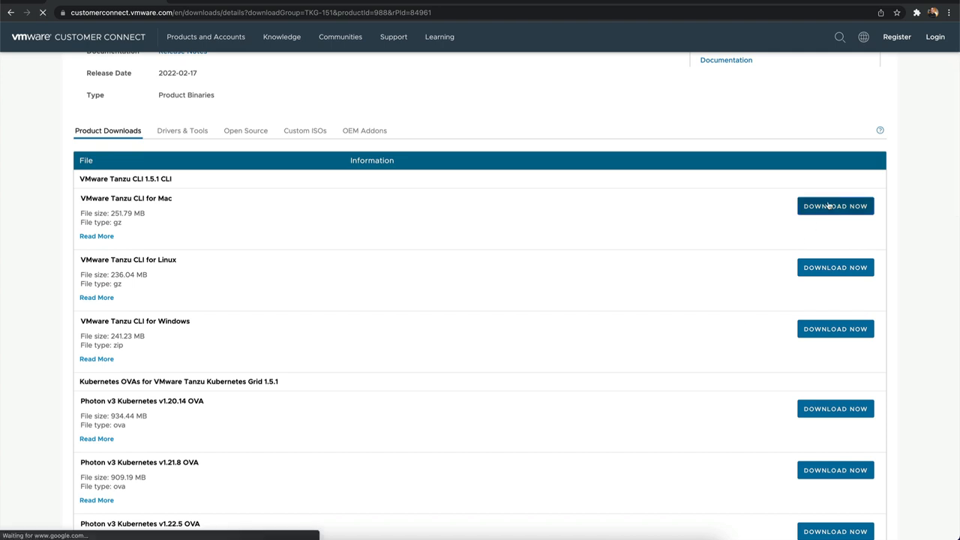
# Step: Sign in and save the Tanzu CLI for Mac (darwin-amd64) bundle to a local folder
pyautogui.click(834, 205)
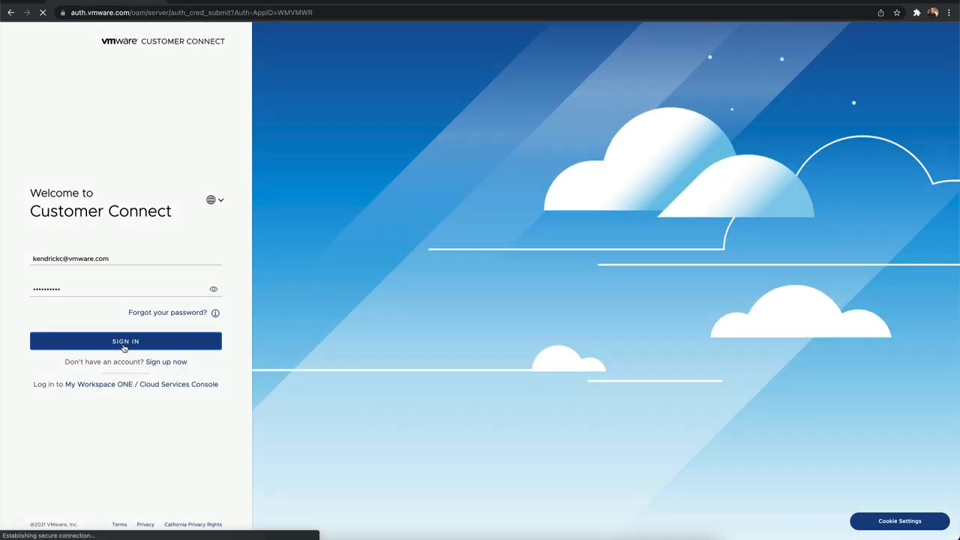
pyautogui.click(126, 340)
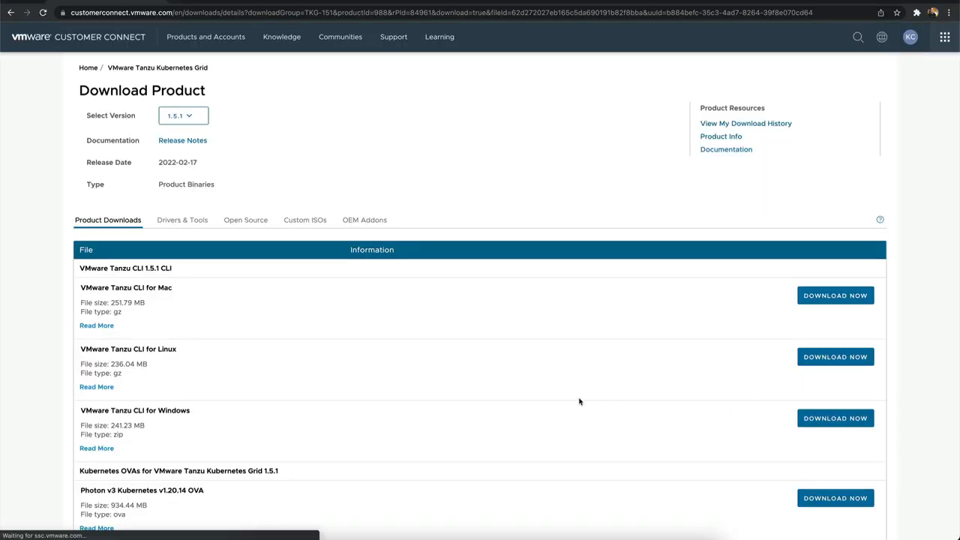
pyautogui.click(834, 294)
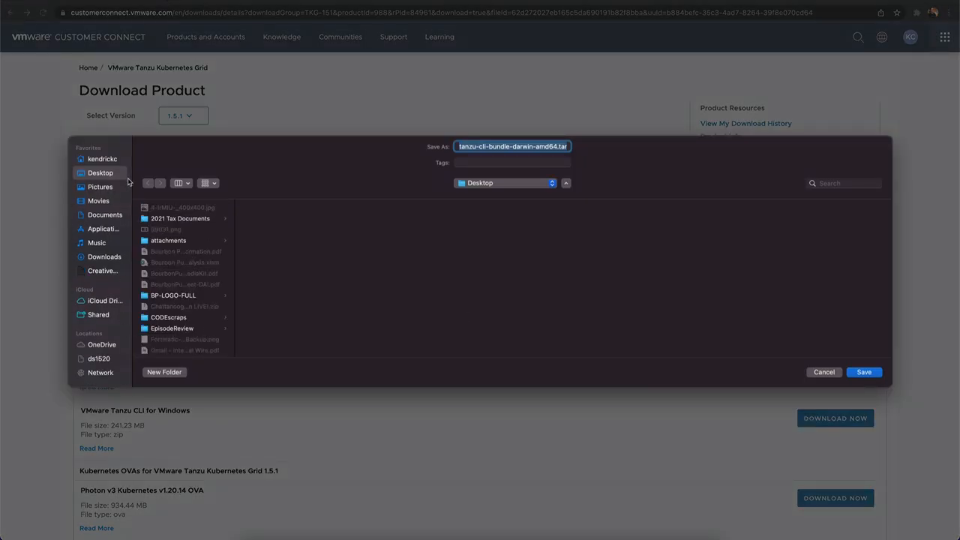
pyautogui.click(507, 183)
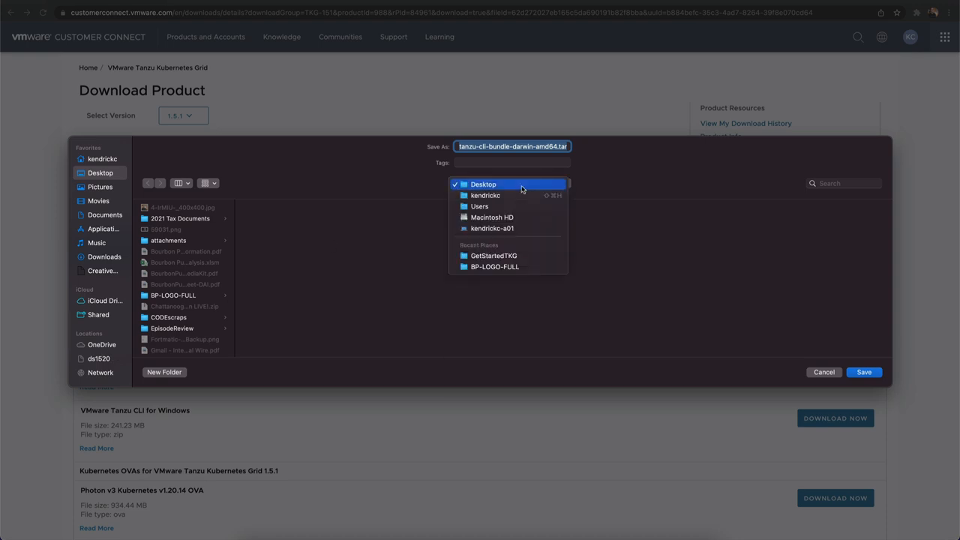
pyautogui.click(163, 372)
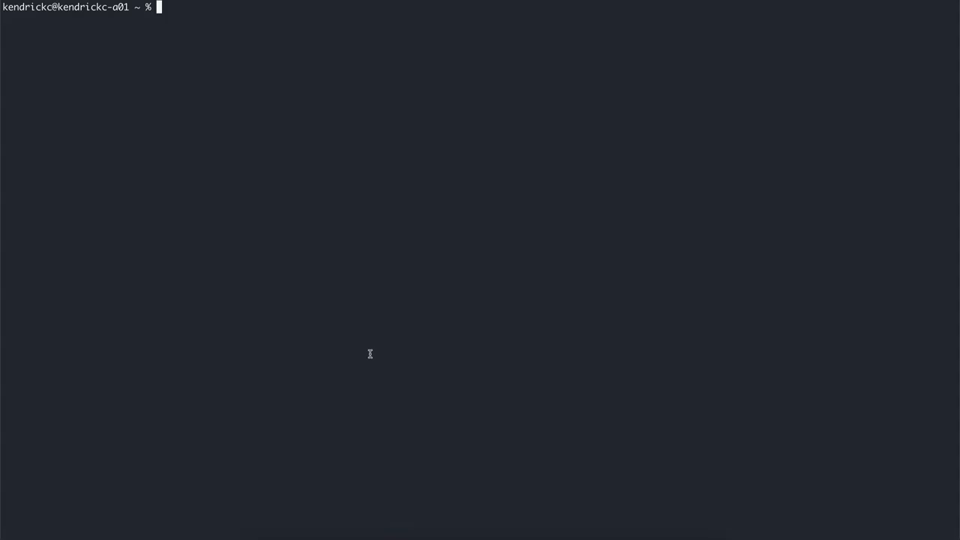
# Step: Extract tanzu-cli-bundle-darwin-amd64.tar.gz, install the tanzu binary and check tanzu version
pyautogui.write('tar -xvf tanzu-cli-bundle-darwin-amd64.tar.gz')
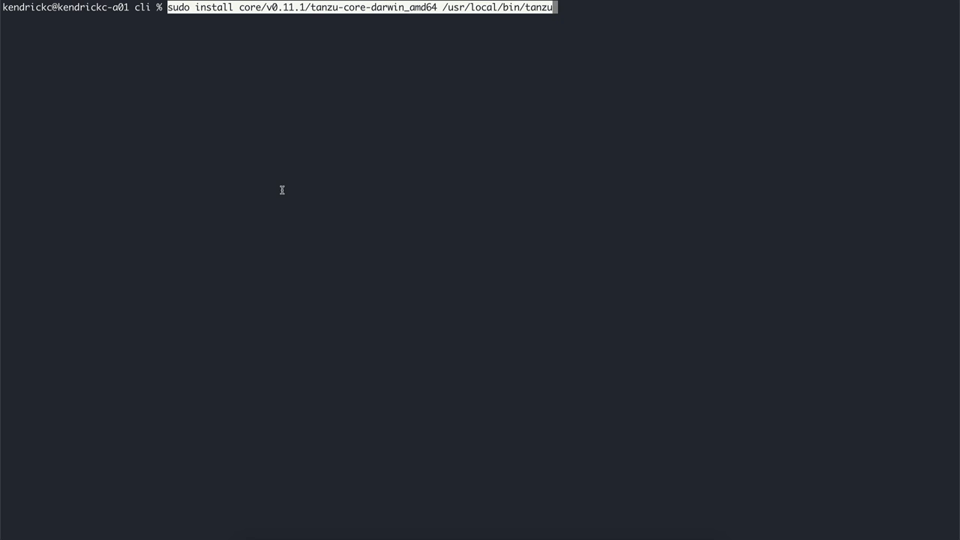
pyautogui.press('Return')
pyautogui.write('tanzu ini')
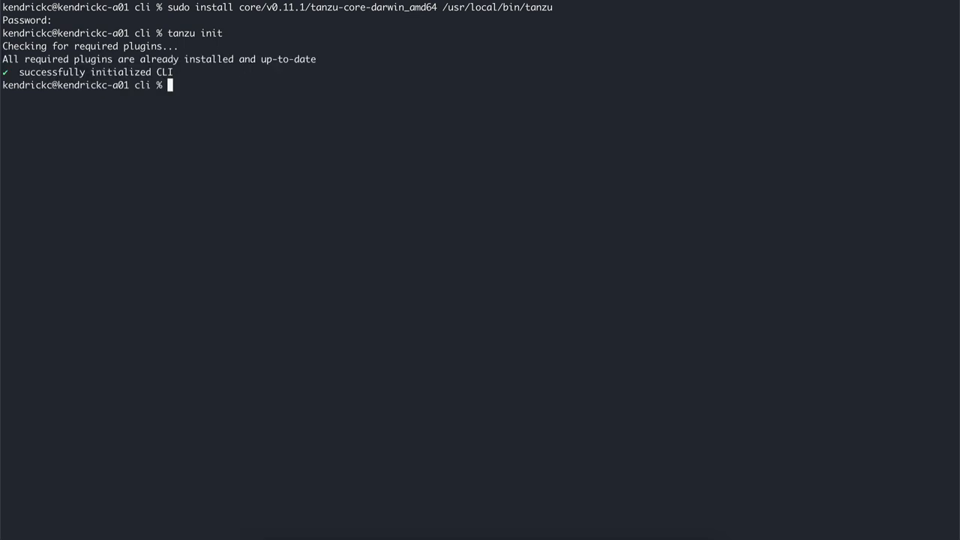
pyautogui.write('tanzu')
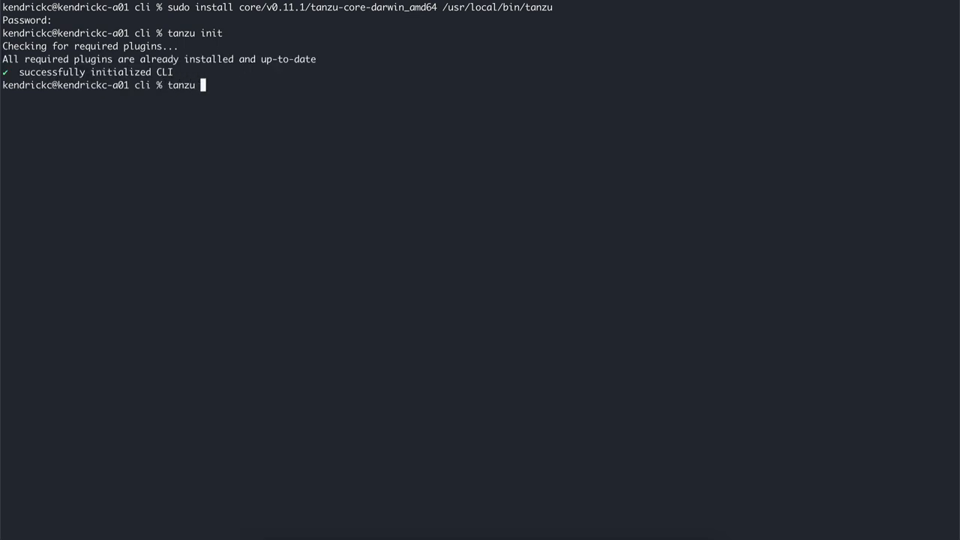
pyautogui.write('version')
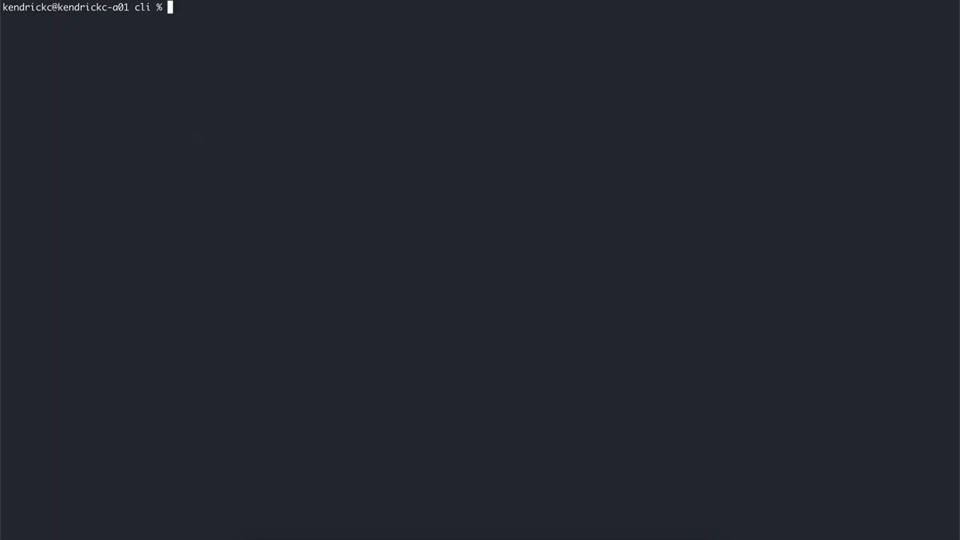
# Step: Run tanzu plugin clean and sync, then check the kubectl client version (v1.23.3)
pyautogui.write('tanzu plugin')
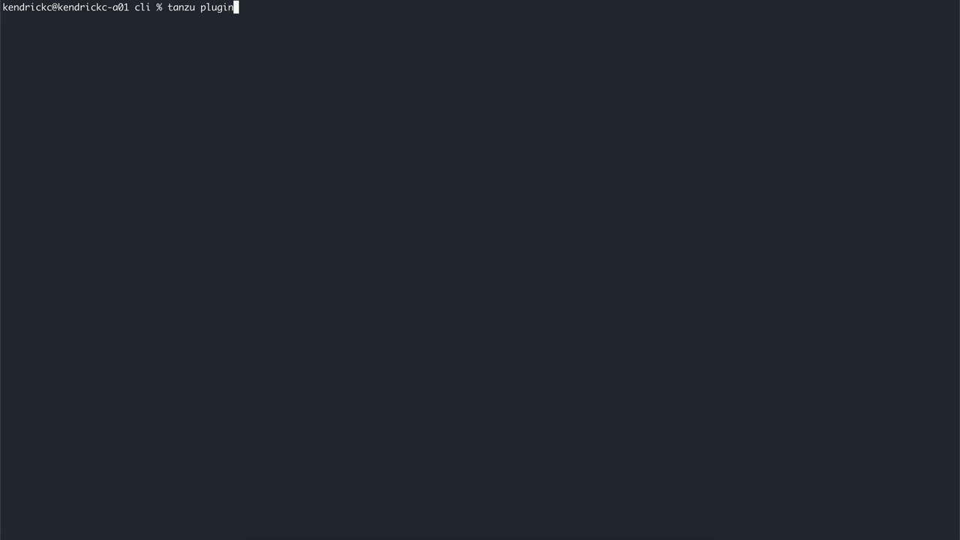
pyautogui.write('clean')
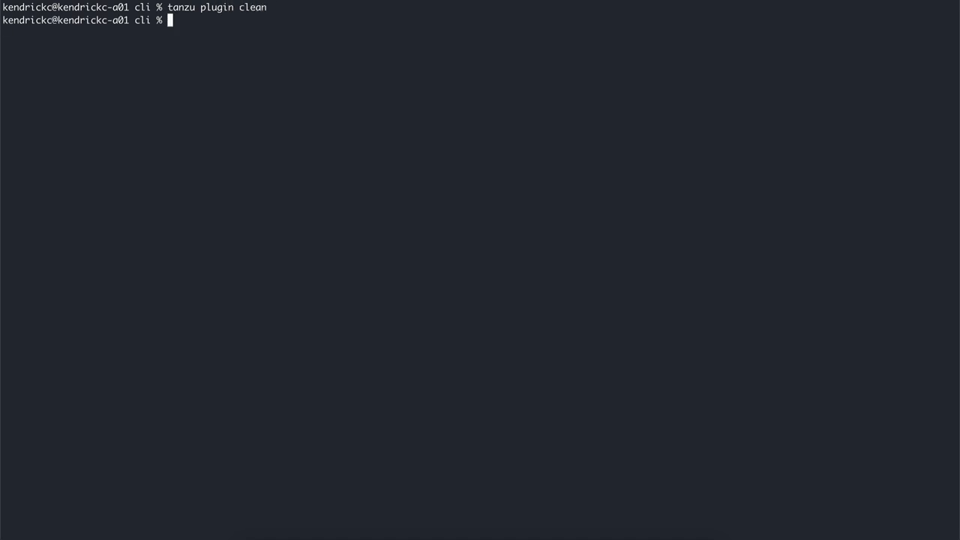
pyautogui.write('tanzu plugin sync')
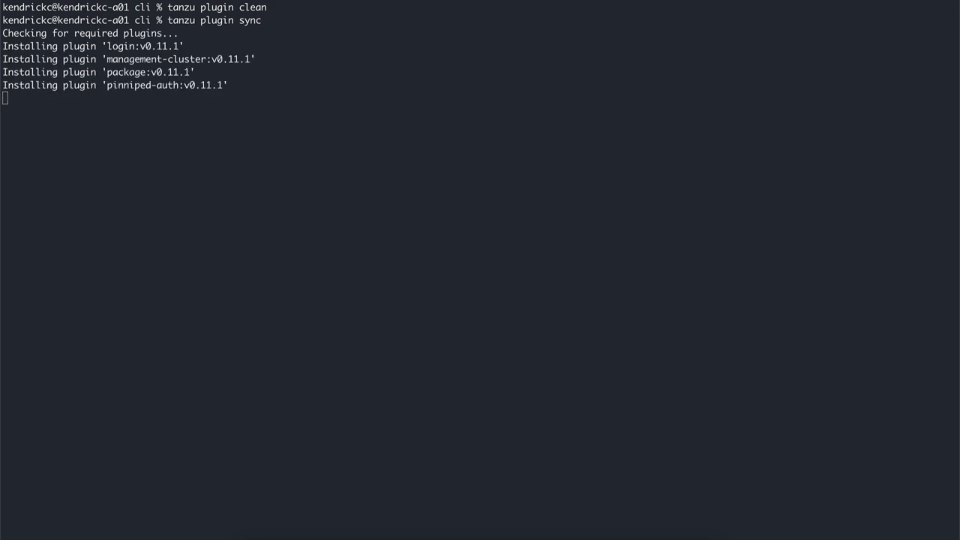
pyautogui.write('clear')
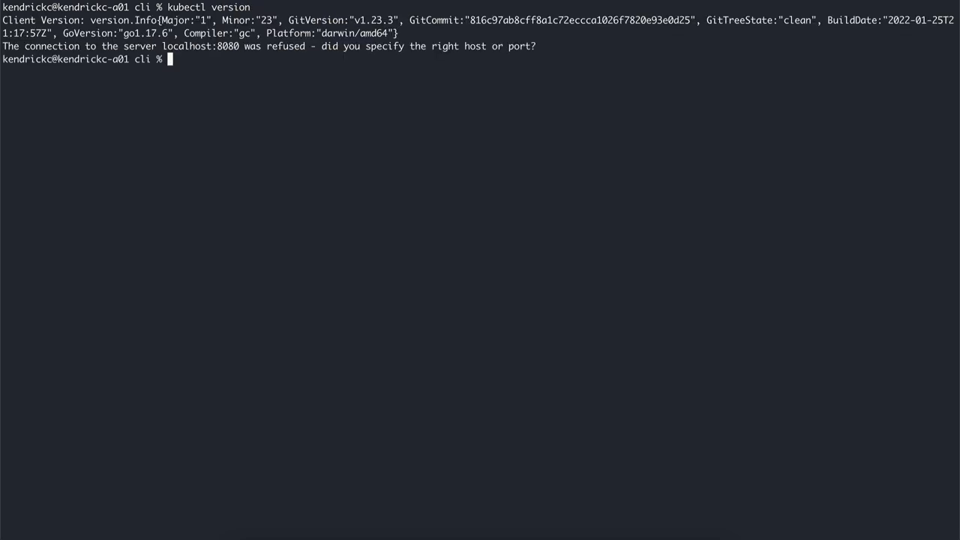
pyautogui.write('clear')
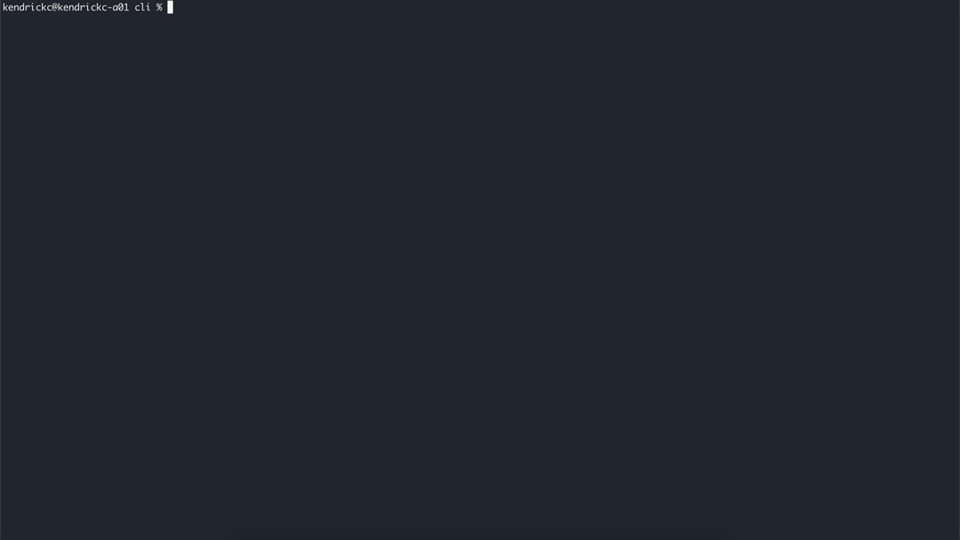
pyautogui.moveTo(276, 300)
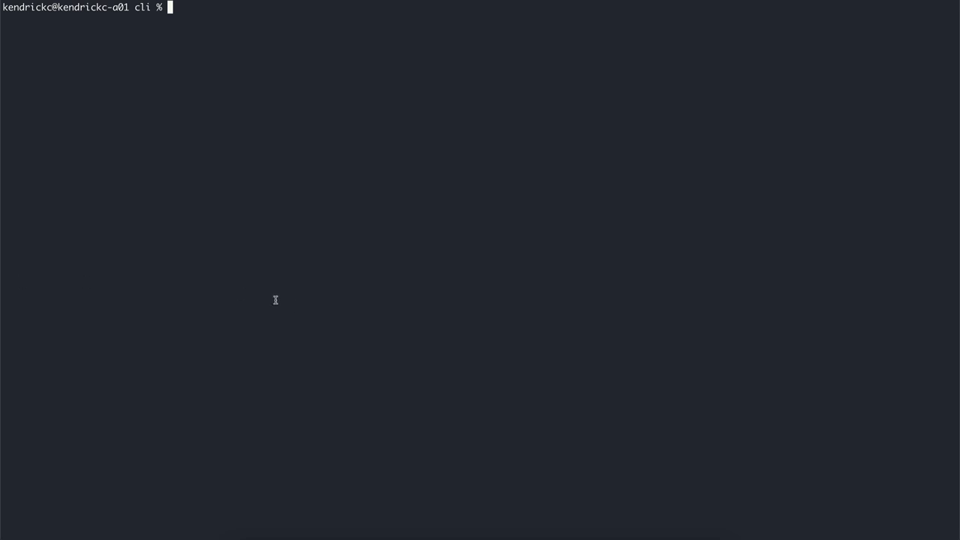
# Step: List the cli directory showing the imgpkg, kapp, kbld, vendir and ytt archives
pyautogui.write('ls')
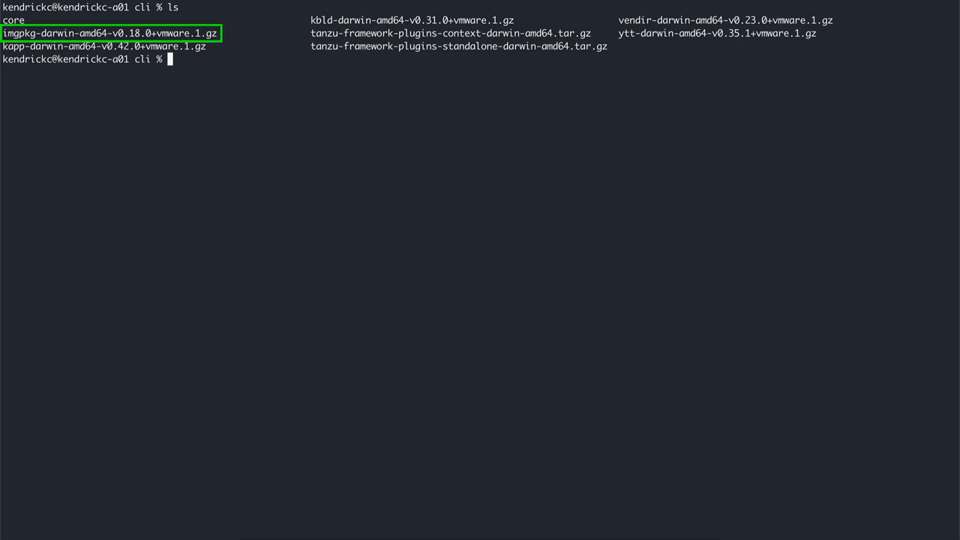
pyautogui.write('clear')
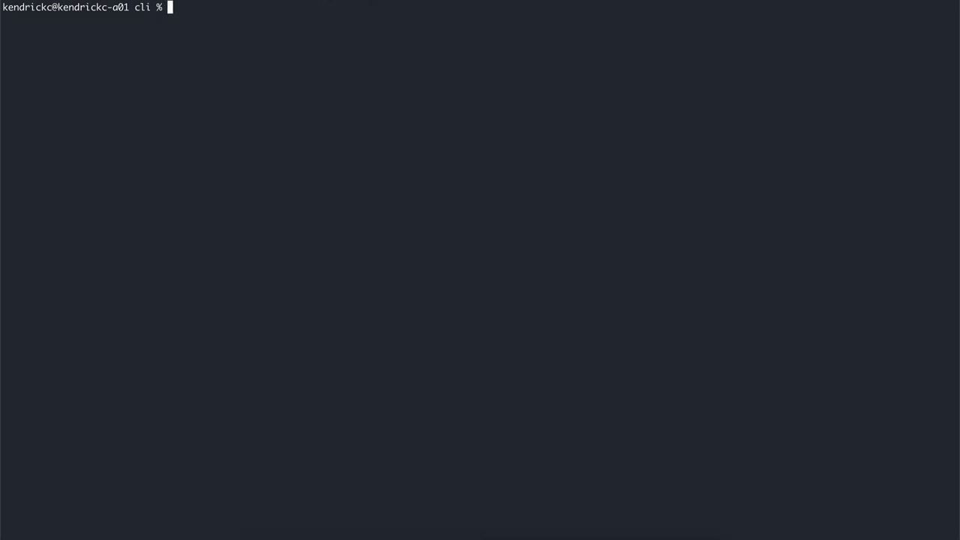
# Step: List the five installed Tanzu plugins, then launch tanzu management-cluster create --ui
pyautogui.write('tanzu plugin list')
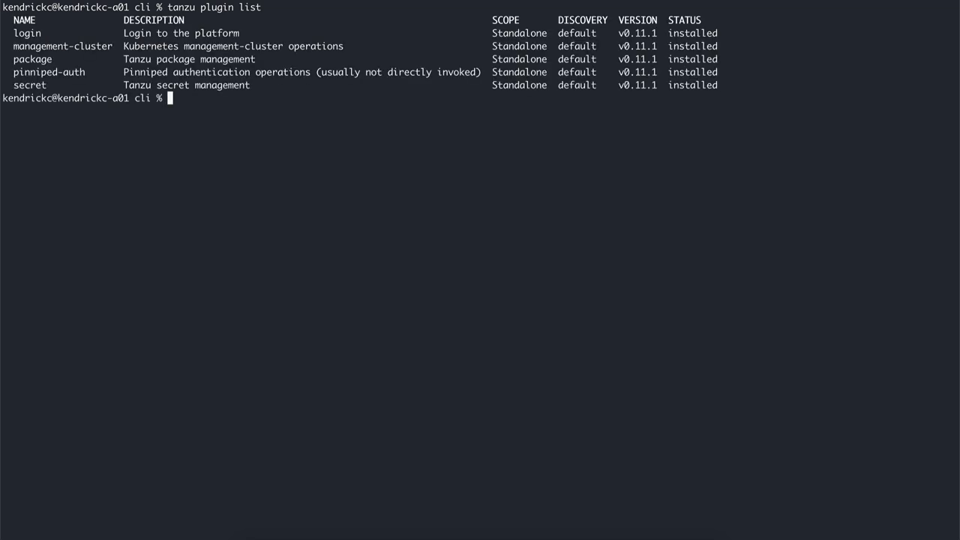
pyautogui.write('clea')
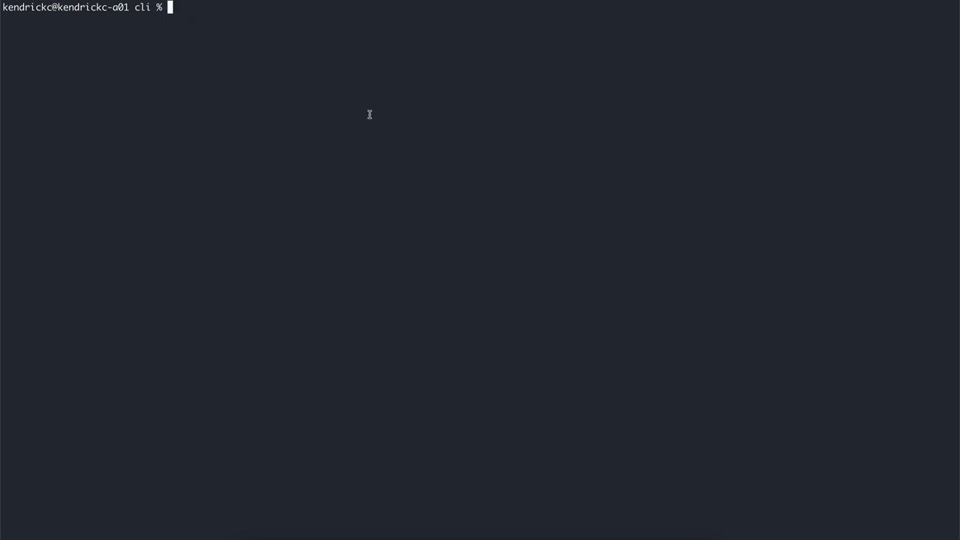
pyautogui.write('tanzu management-cluster cr')
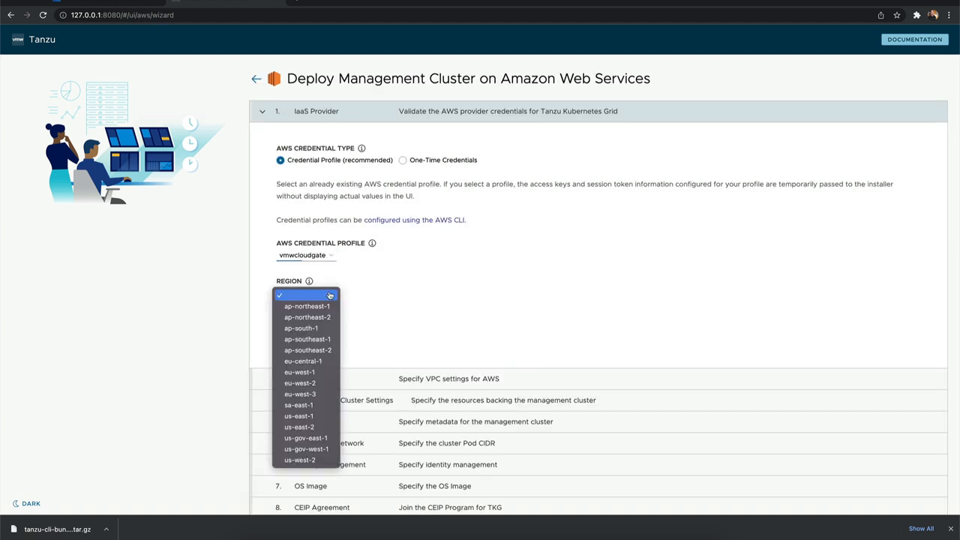
# Step: Choose the AWS region and availability zone, accept the network and CEIP settings, and deploy
pyautogui.click(306, 306)
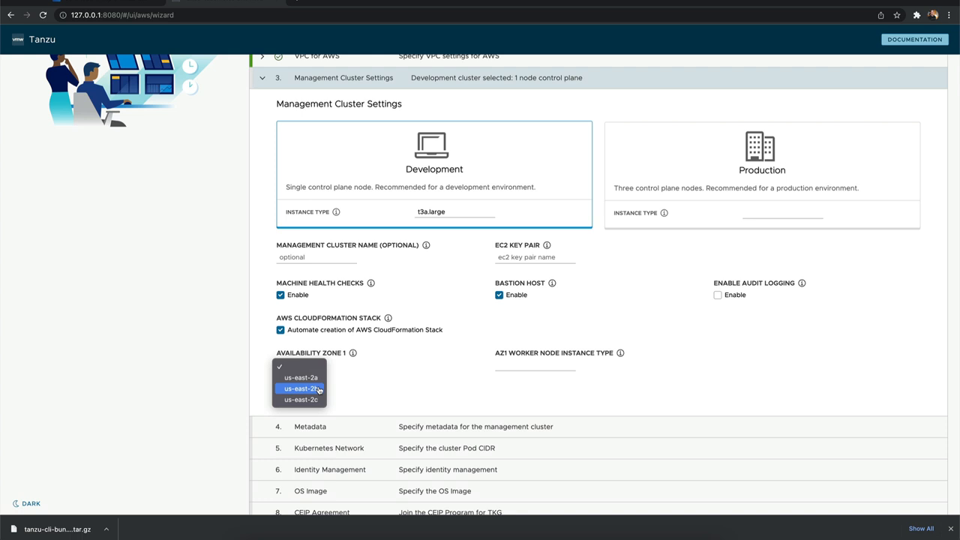
pyautogui.click(300, 388)
pyautogui.write('tkgmgmt')
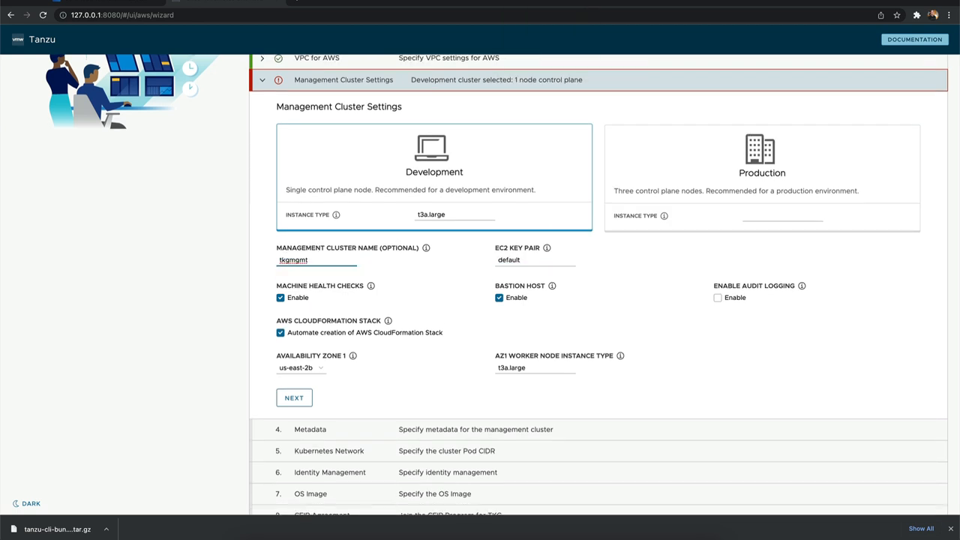
pyautogui.click(294, 398)
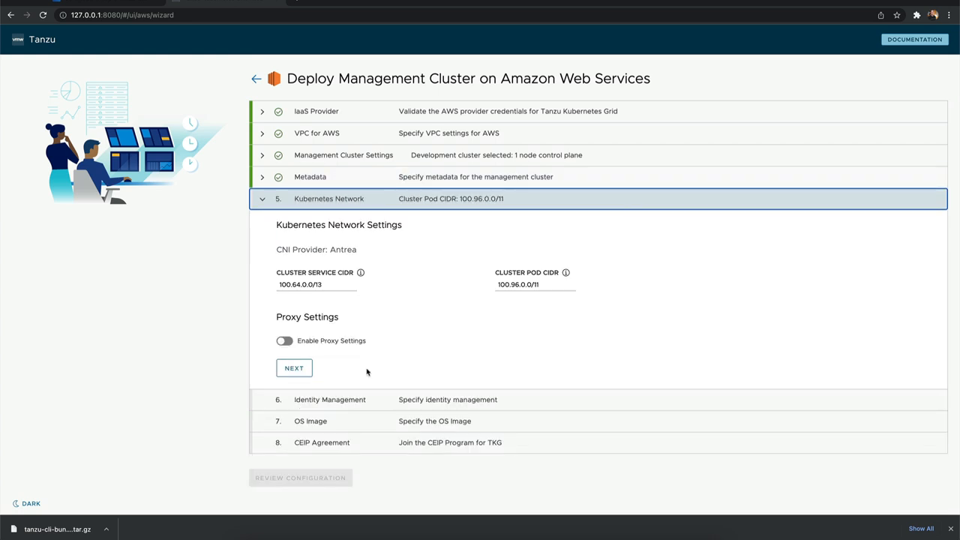
pyautogui.click(294, 368)
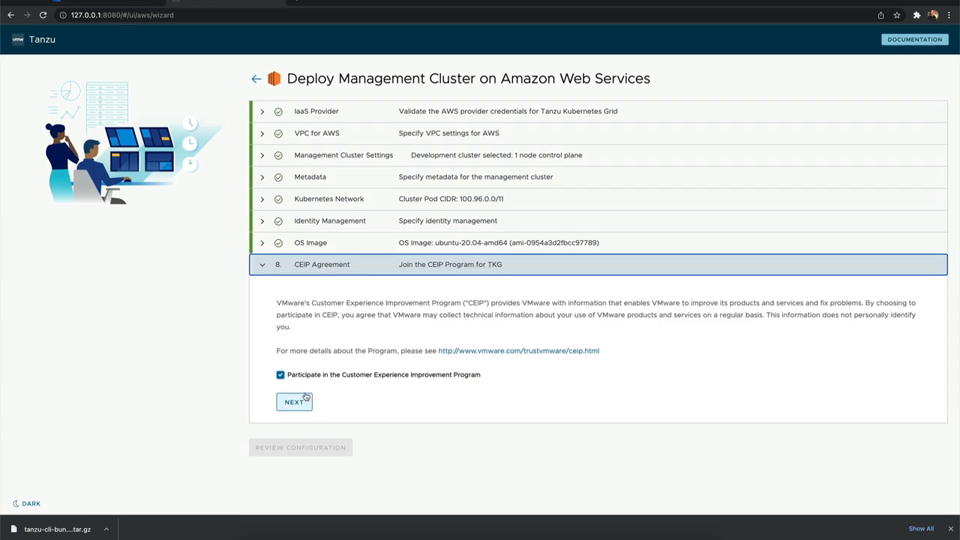
pyautogui.click(294, 402)
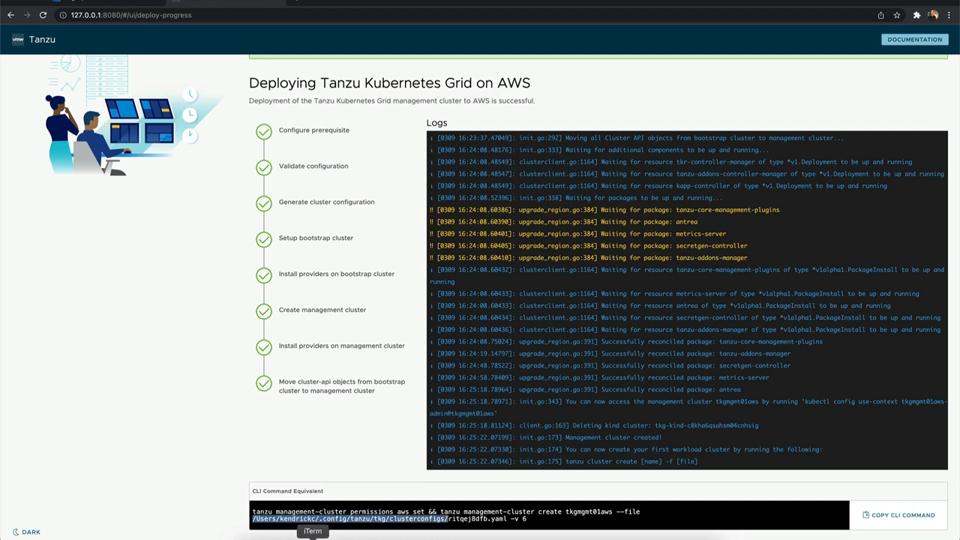
# Step: Rename the generated yaml to awstkgmgmt.yaml, copy it to awstkgworkload.yaml and edit it in vi
pyautogui.click(312, 531)
pyautogui.write(',c')
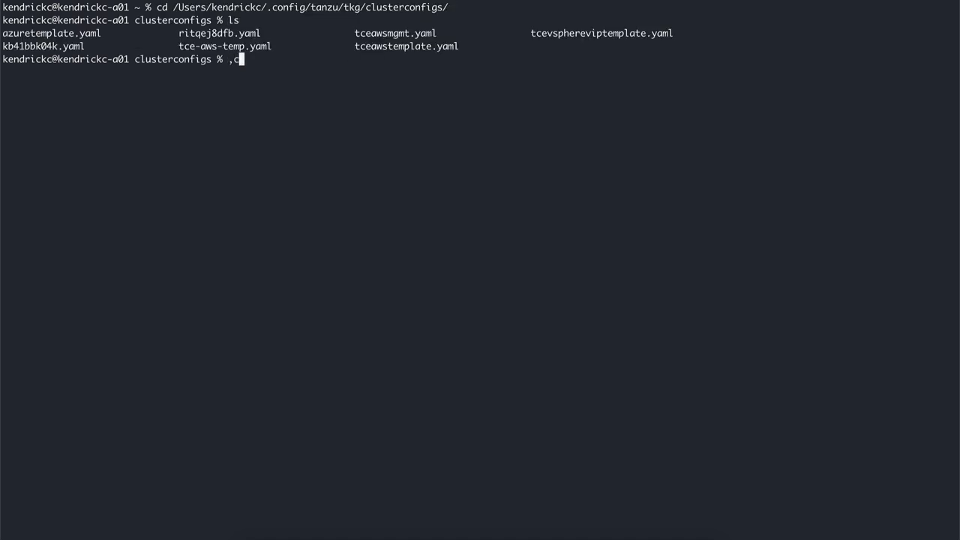
pyautogui.write('mv ritqej8dfb.yaml awstkgmgmt.yaml')
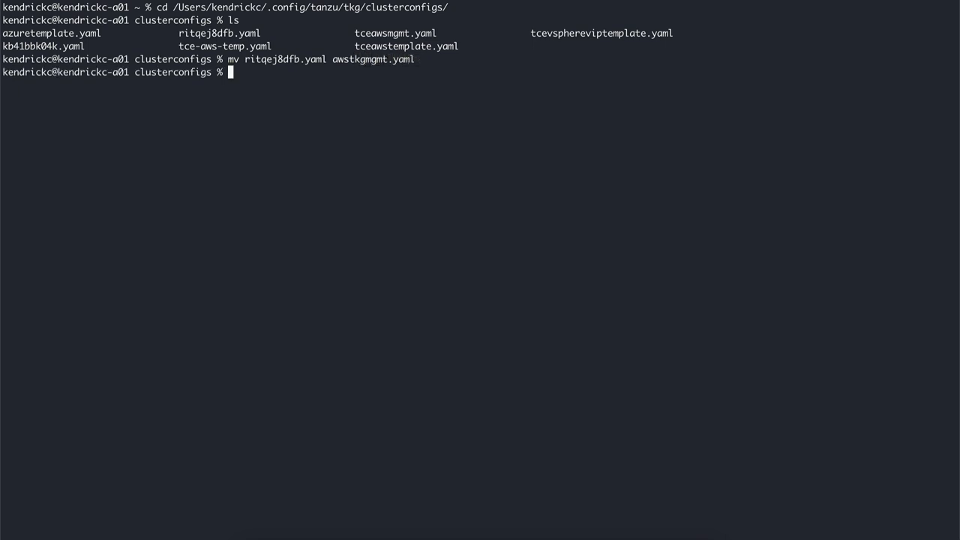
pyautogui.write('cp awstkgmgmt.yaml')
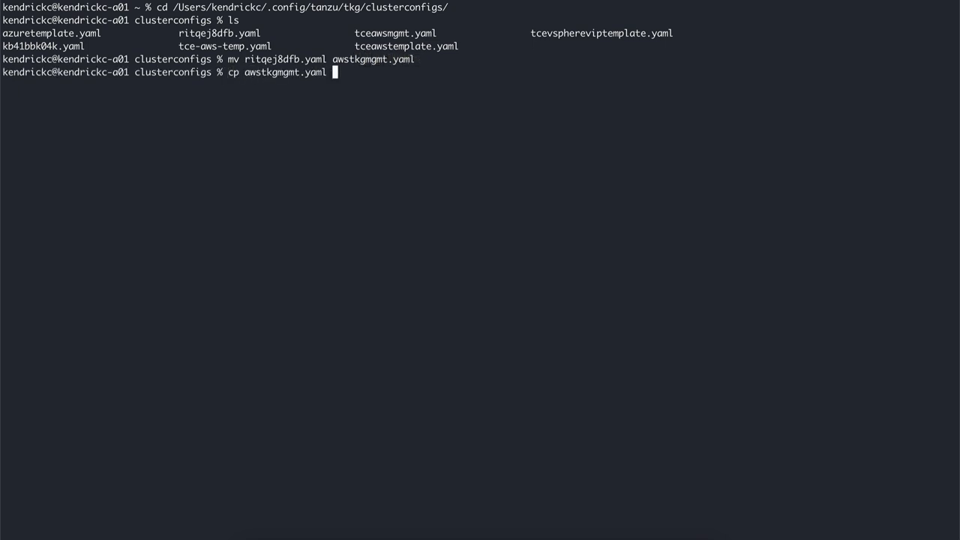
pyautogui.write('awstkgworkload.')
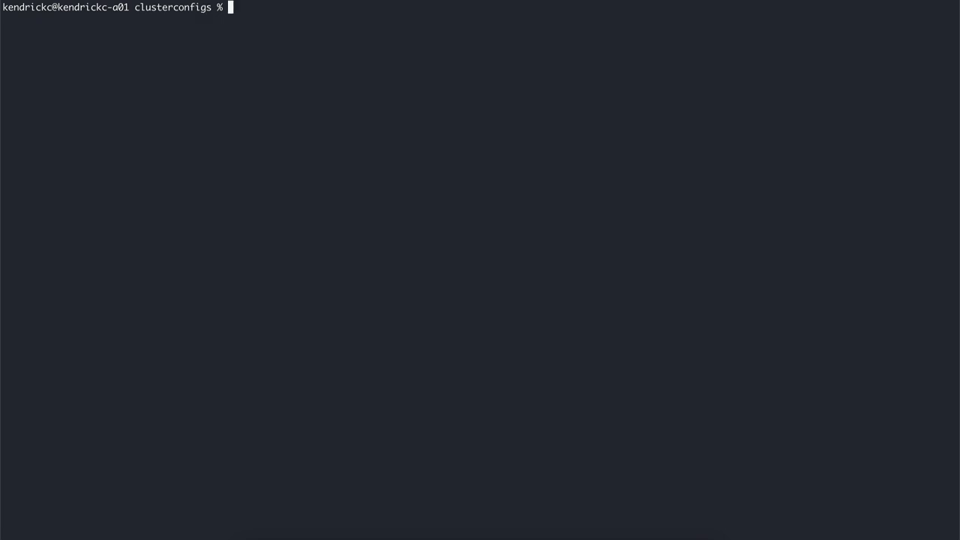
pyautogui.write('vi awstkgworkload.yaml')
pyautogui.write('tanzu login')
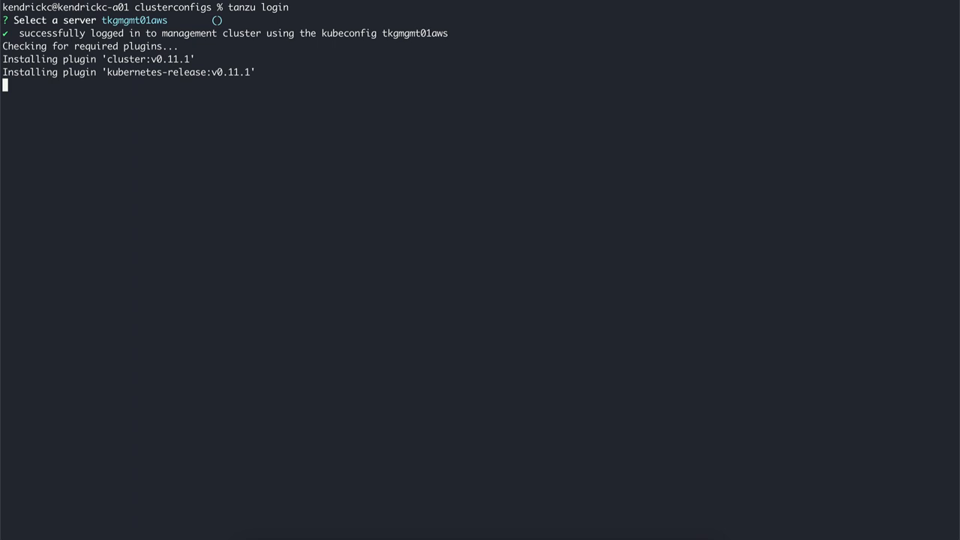
pyautogui.write('clear')
pyautogui.write('tanzu cluster')
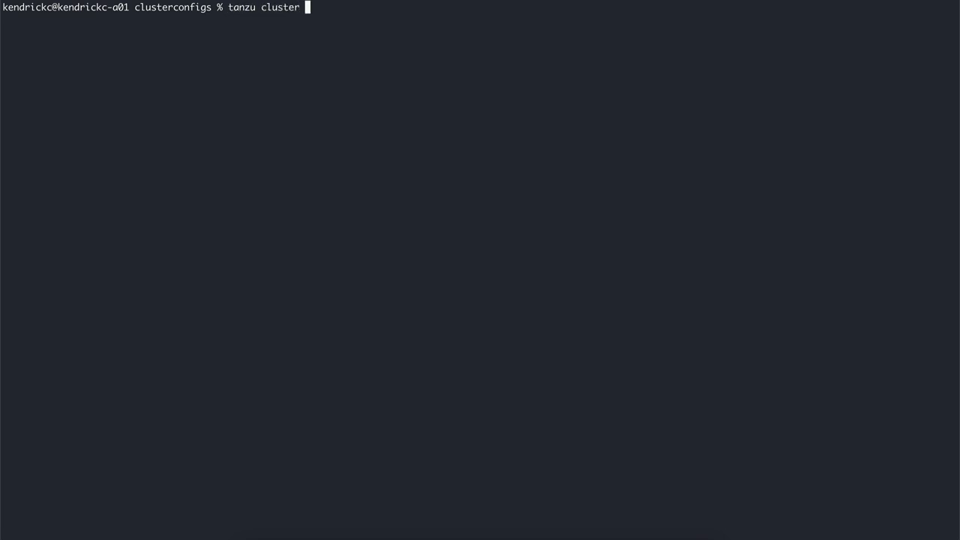
# Step: Create cluster tkgwork01 from awstkgworkload.yaml and fetch its kubeconfig
pyautogui.write('create tkgwork')
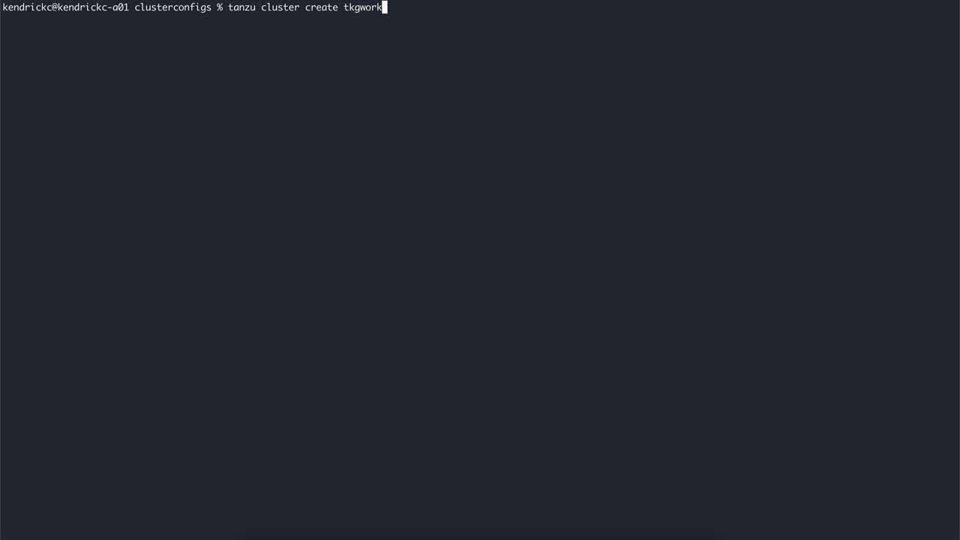
pyautogui.write('01')
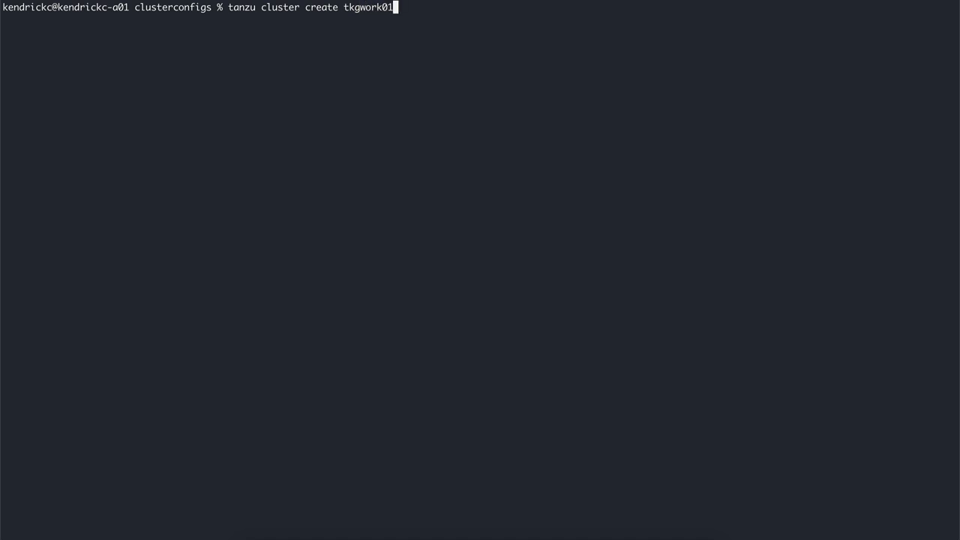
pyautogui.write('-f awstkgworkload.yaml')
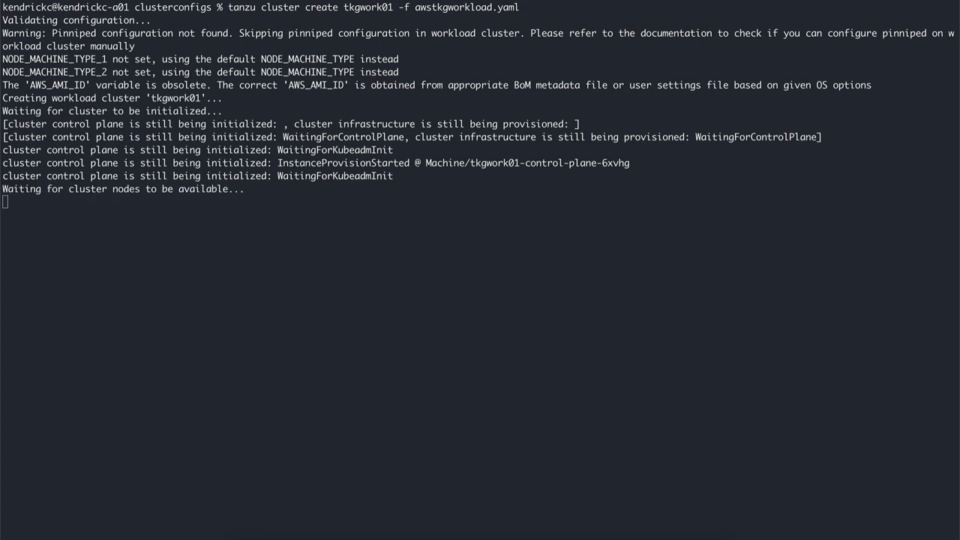
pyautogui.write('clear')
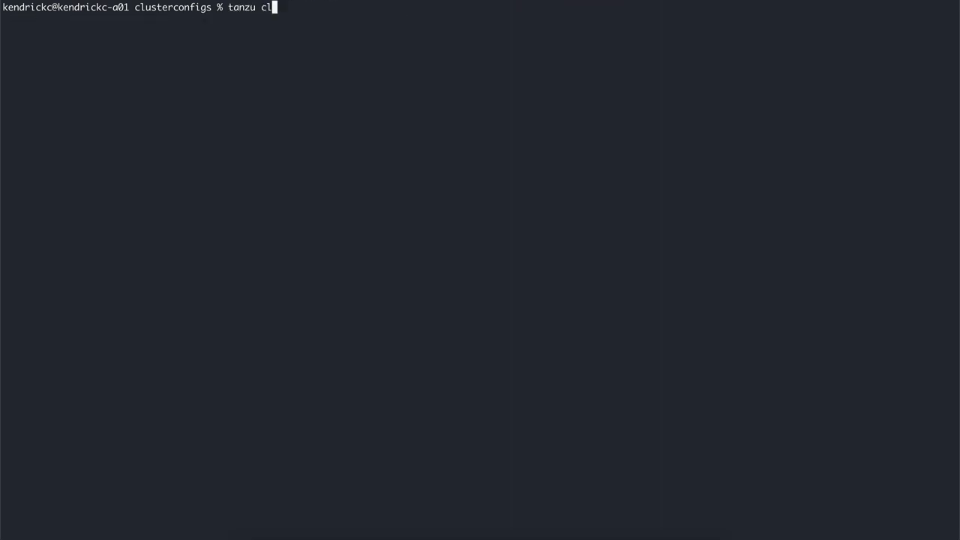
pyautogui.write('uster kubeconfig get tkg')
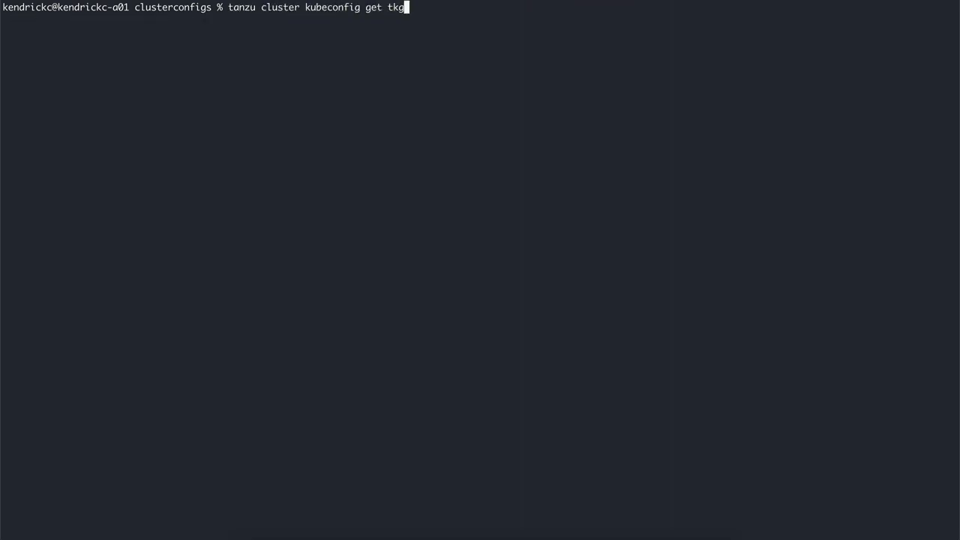
pyautogui.press('Enter')
pyautogui.write('tanzu')
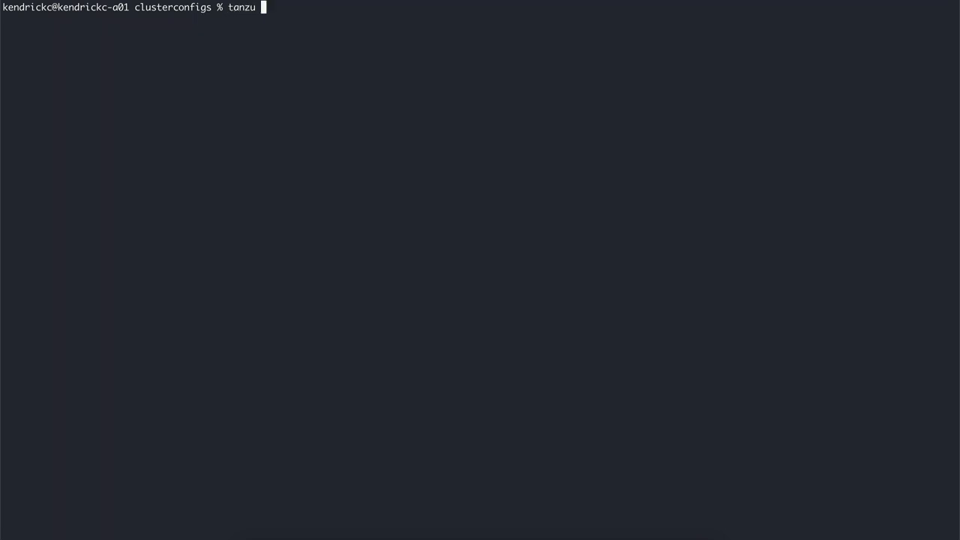
# Step: List the package repositories, available and installed packages, and available cert-manager versions
pyautogui.write('package repository list -A')
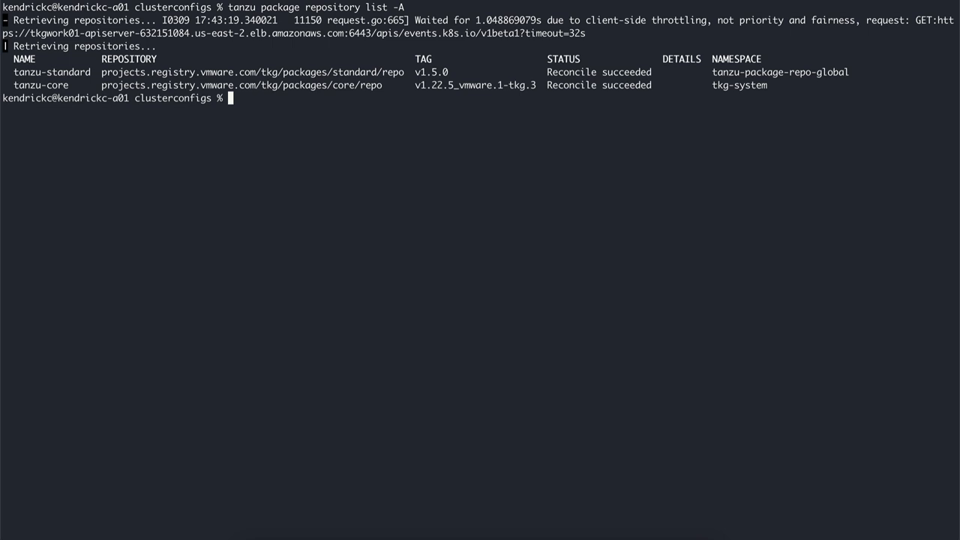
pyautogui.write('tanzu package available list -A')
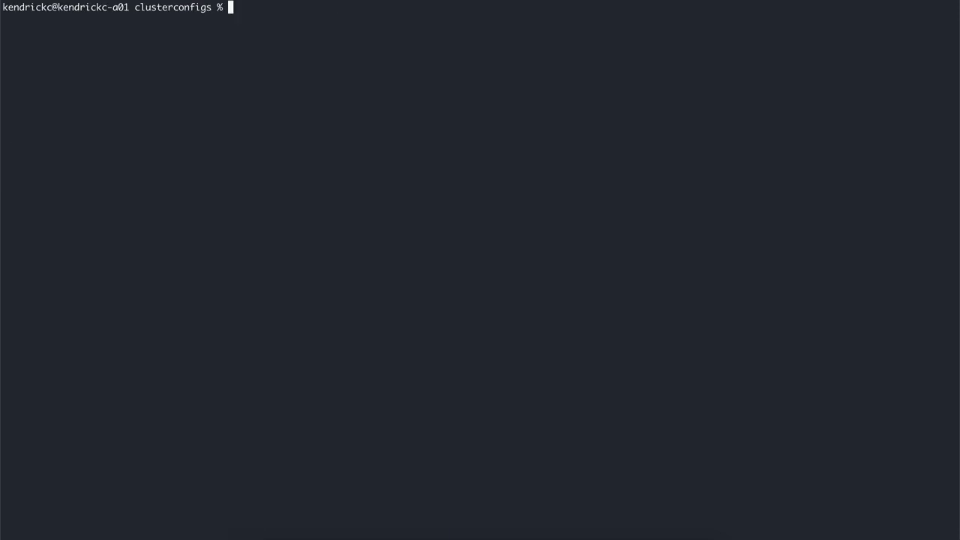
pyautogui.write('tanzu package installed list')
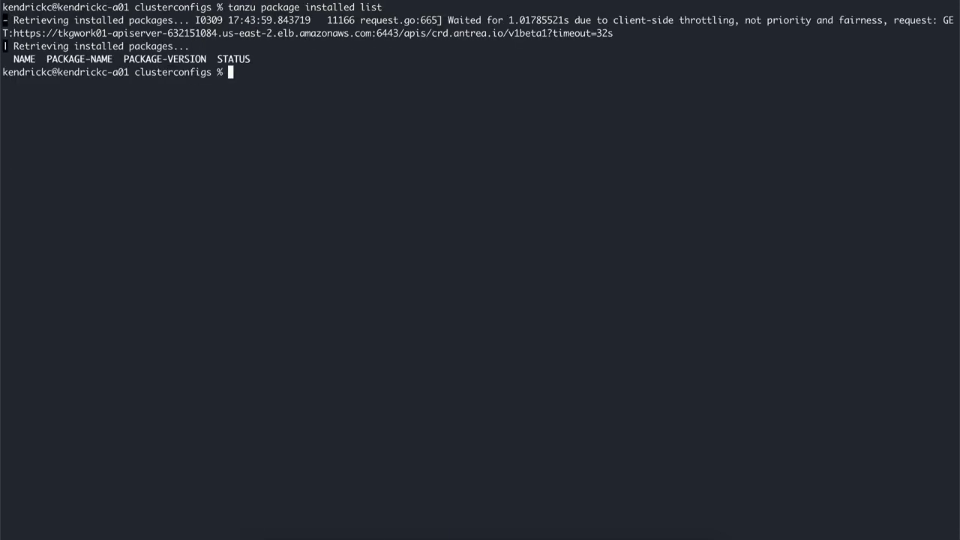
pyautogui.write('tanzu pack')
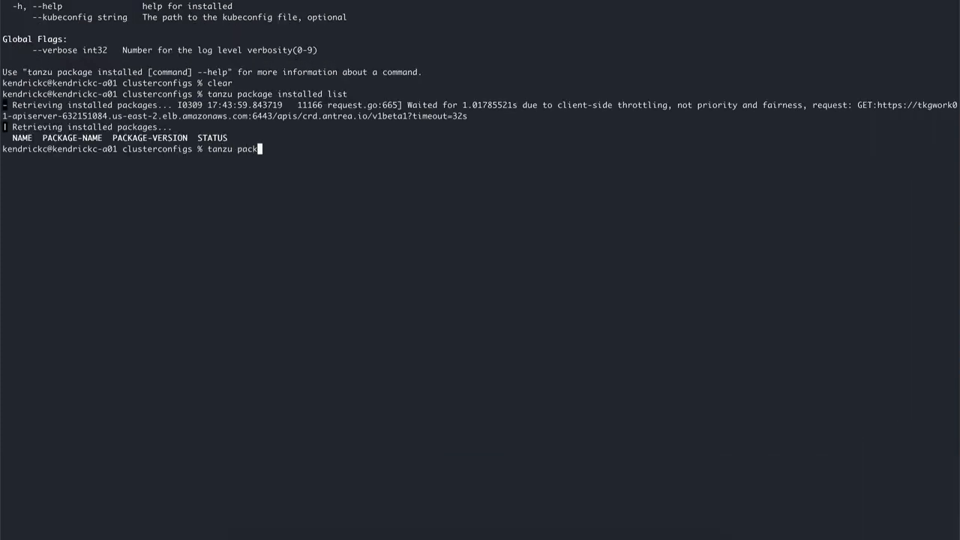
pyautogui.write('age available list cert-manager.tanzu.vmware.com -A')
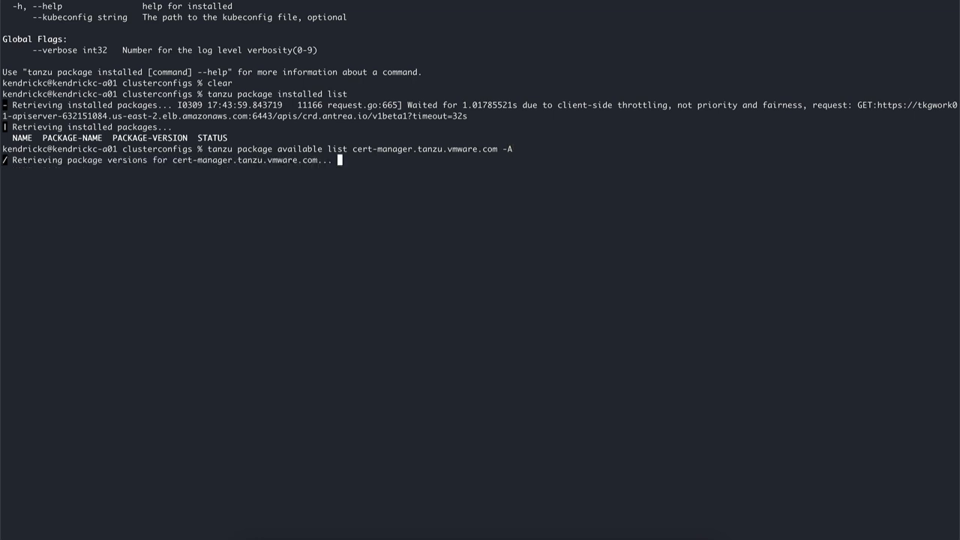
# Step: Install cert-manager (cert-manager.tanzu.vmware.com) and check the reconciled apps and pods with kubectl
pyautogui.write('tanzu package install cert-manager --package-name cert-manager.tanzu.vmware.com')
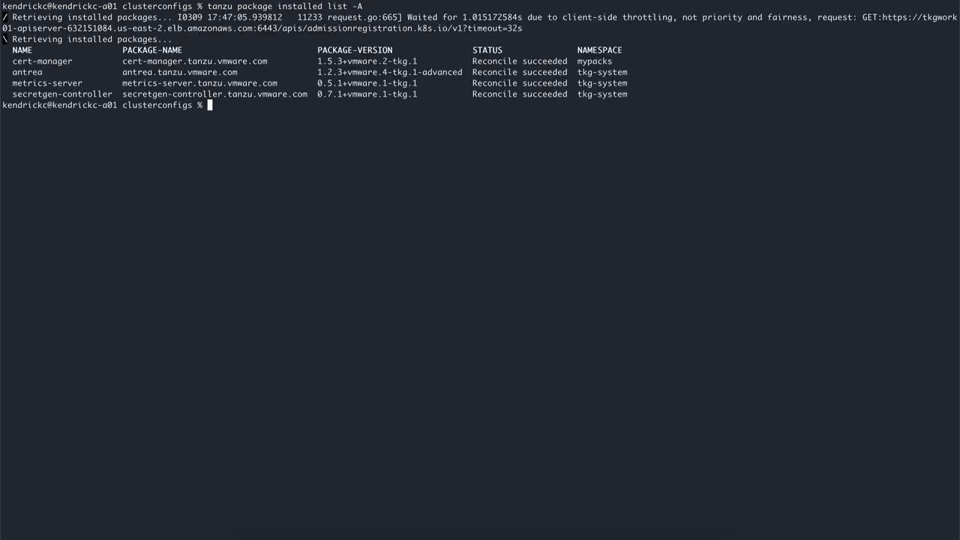
pyautogui.write('kubectl')
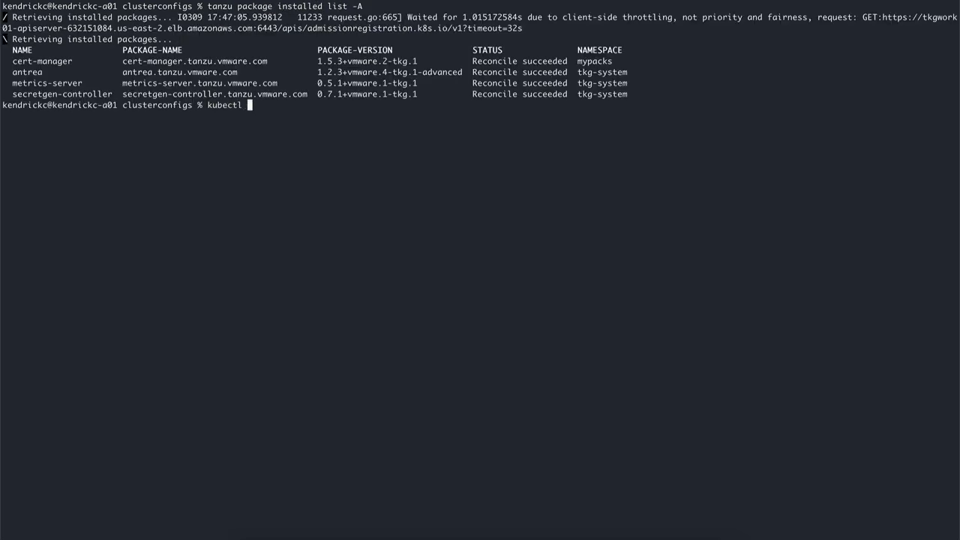
pyautogui.write('get apps -A')
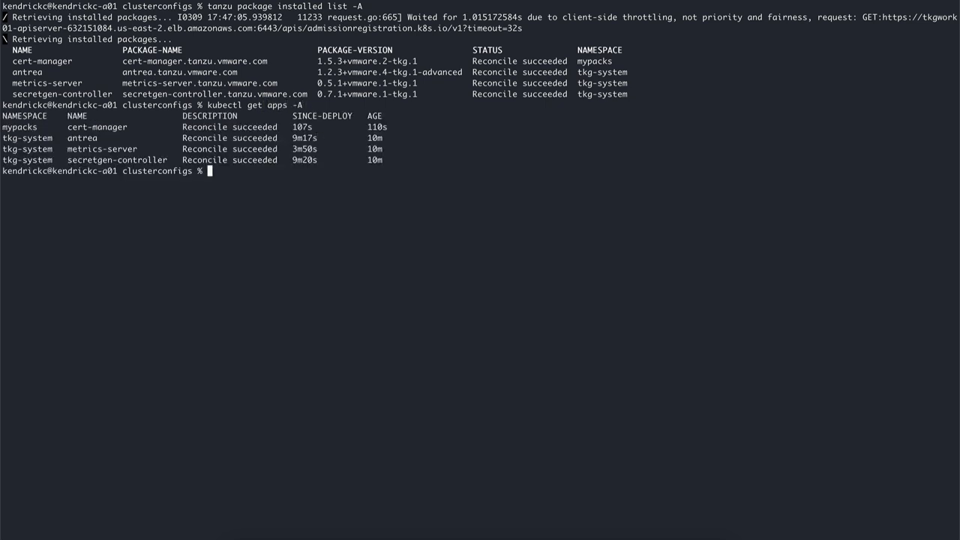
pyautogui.write('kubectl get pods -')
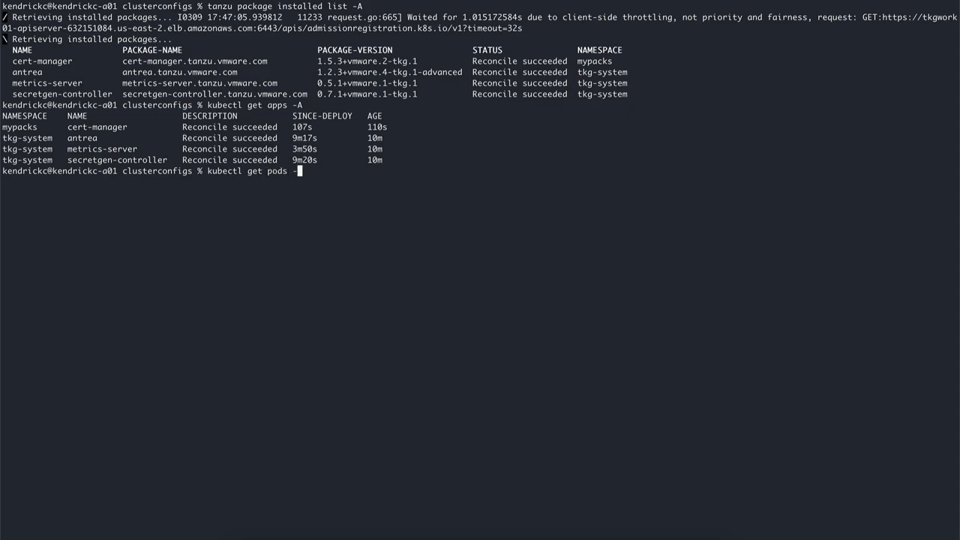